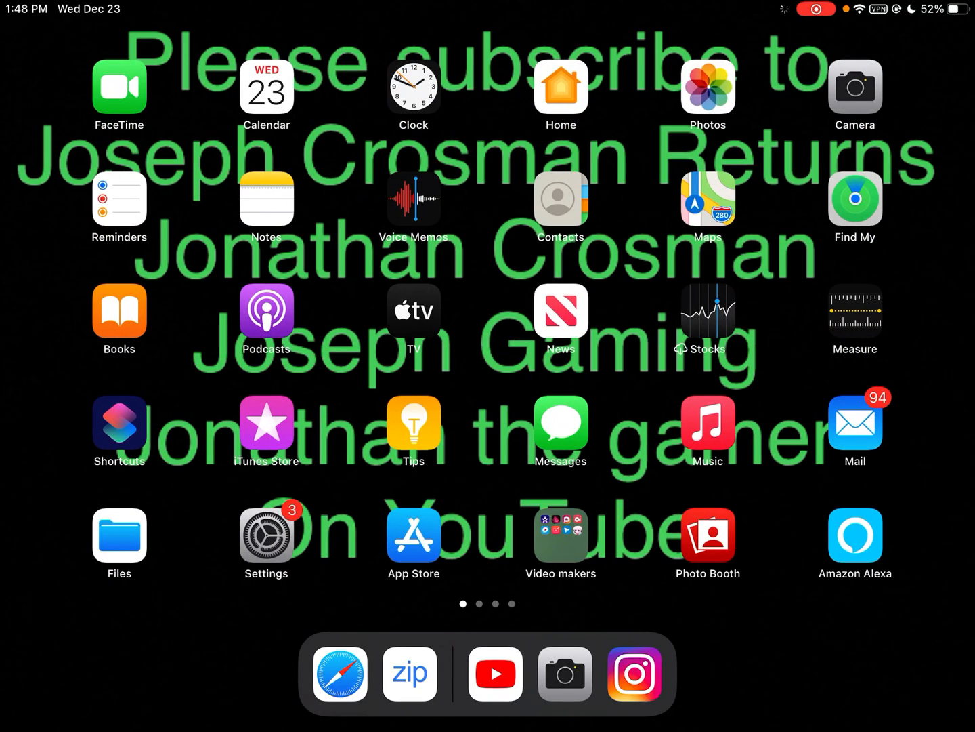
# Swipe to the second Home Screen page showing Chrome, Docs, Gmail and Teams
pyautogui.hscroll(-3)
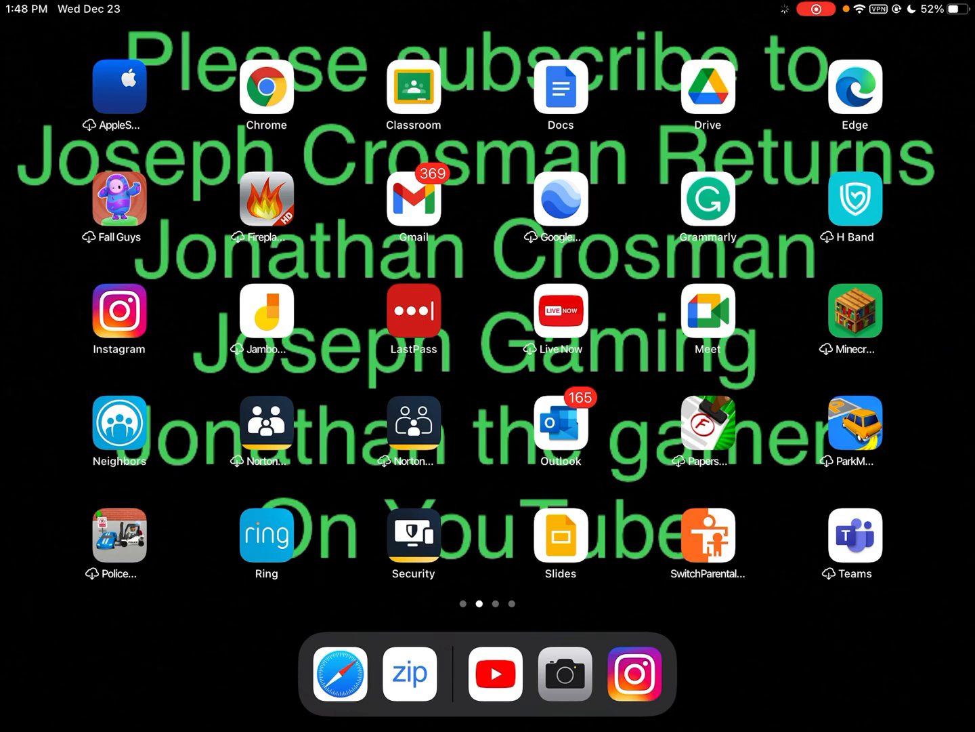
pyautogui.hscroll(-3)
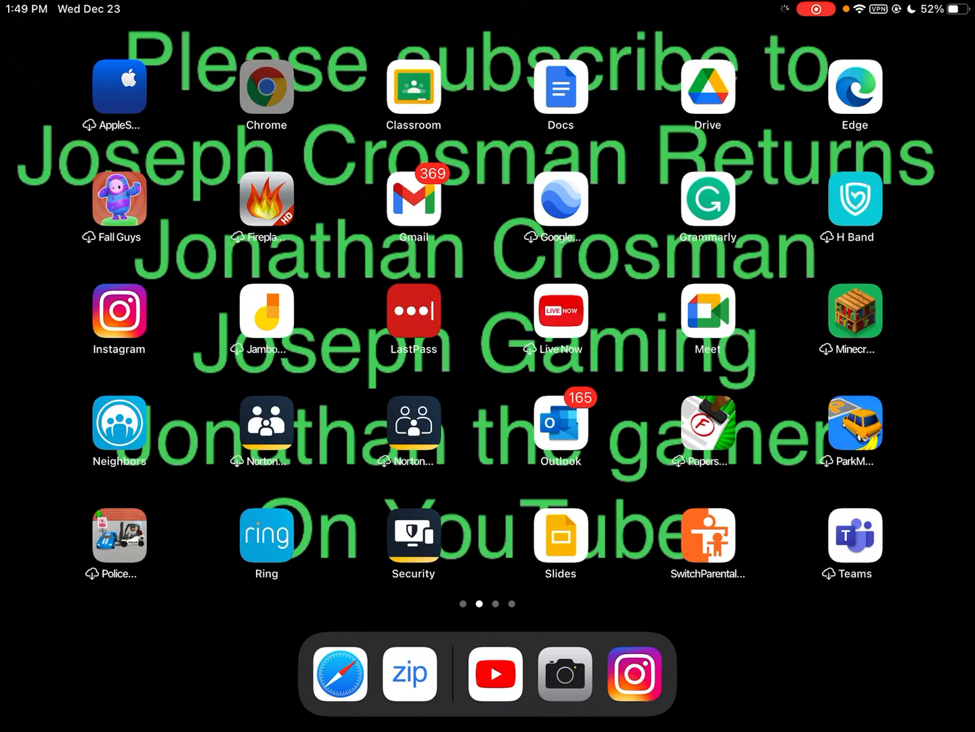
# Launch Chrome to Vyond's 'Select a style to get started' page with the unsupported-browser banner
pyautogui.click(340, 675)
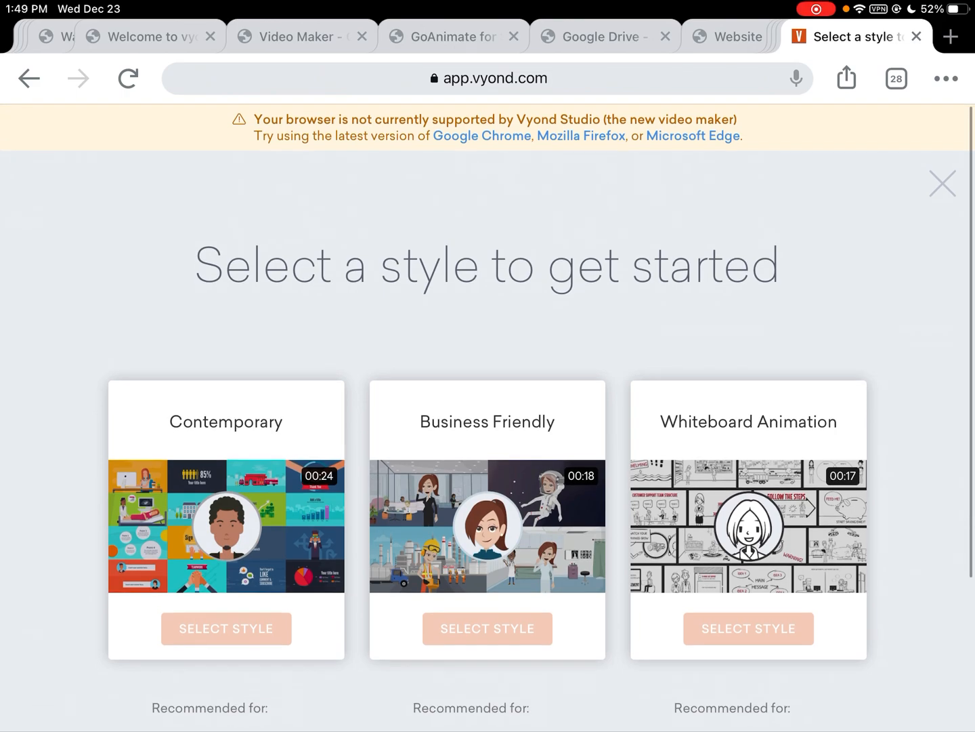
pyautogui.click(945, 77)
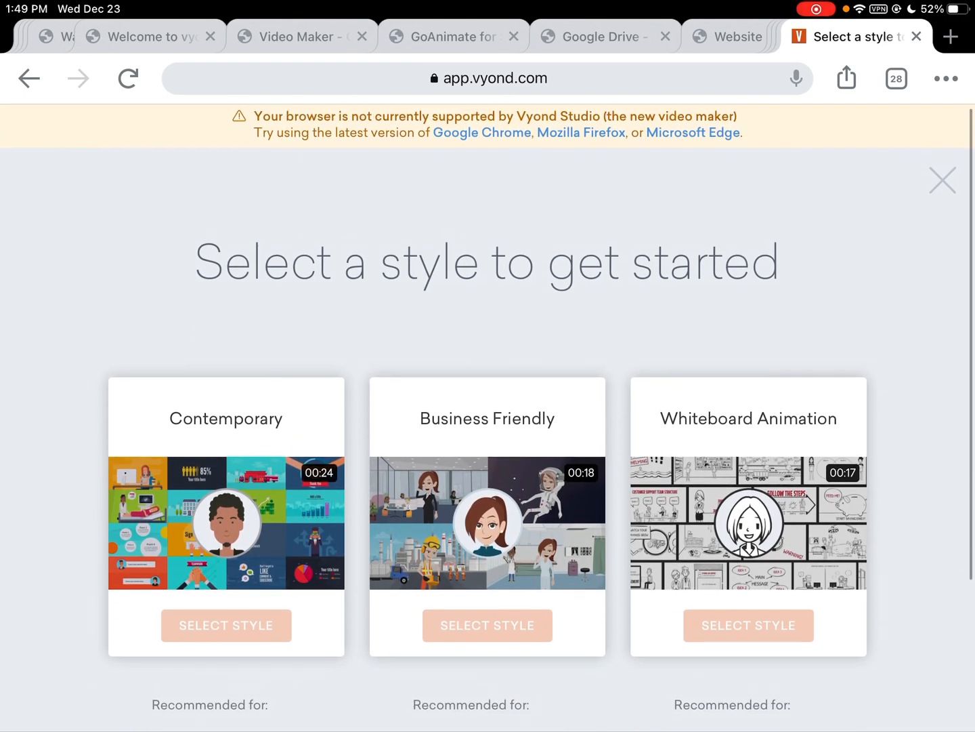
pyautogui.scroll(-3)
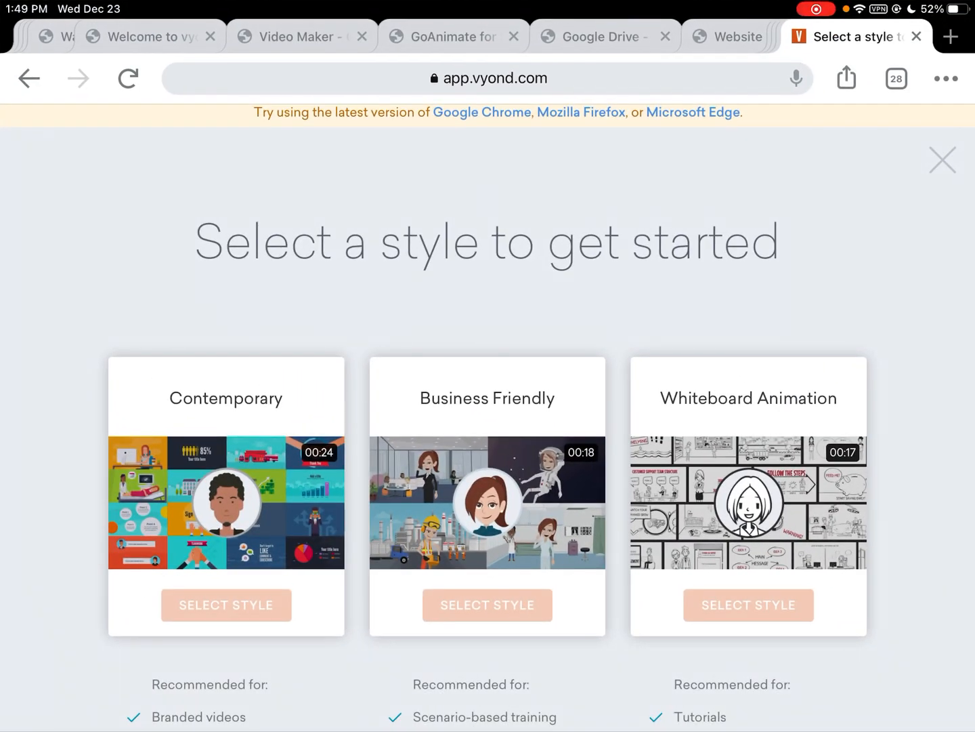
pyautogui.click(845, 78)
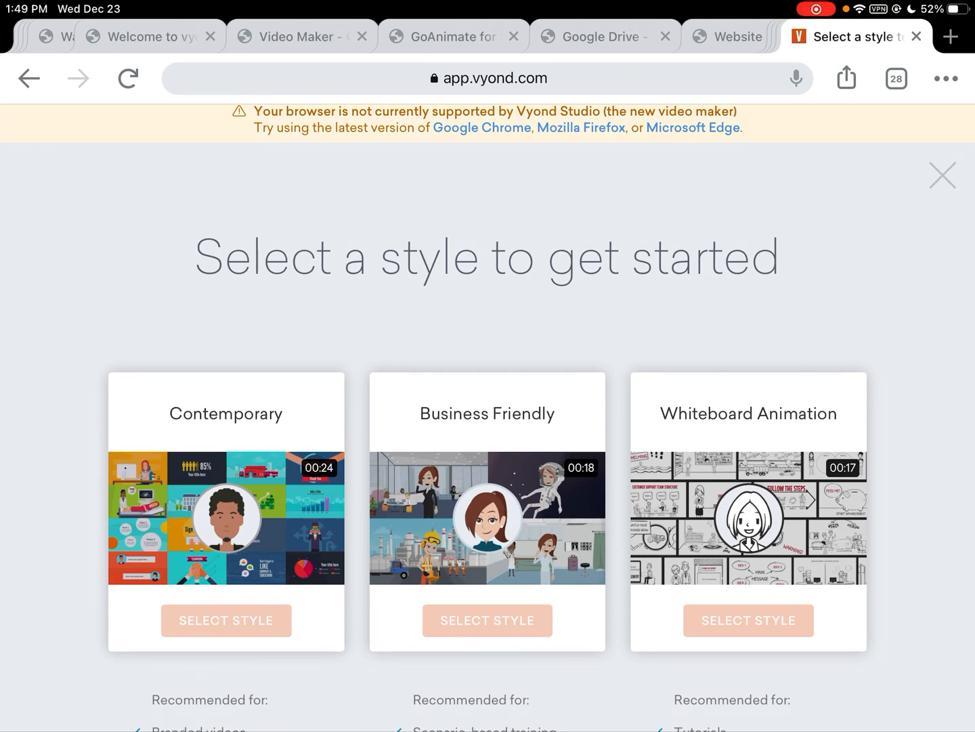
# Close the style picker and scroll the Log In page's email, Google and Office 365 options
pyautogui.click(846, 77)
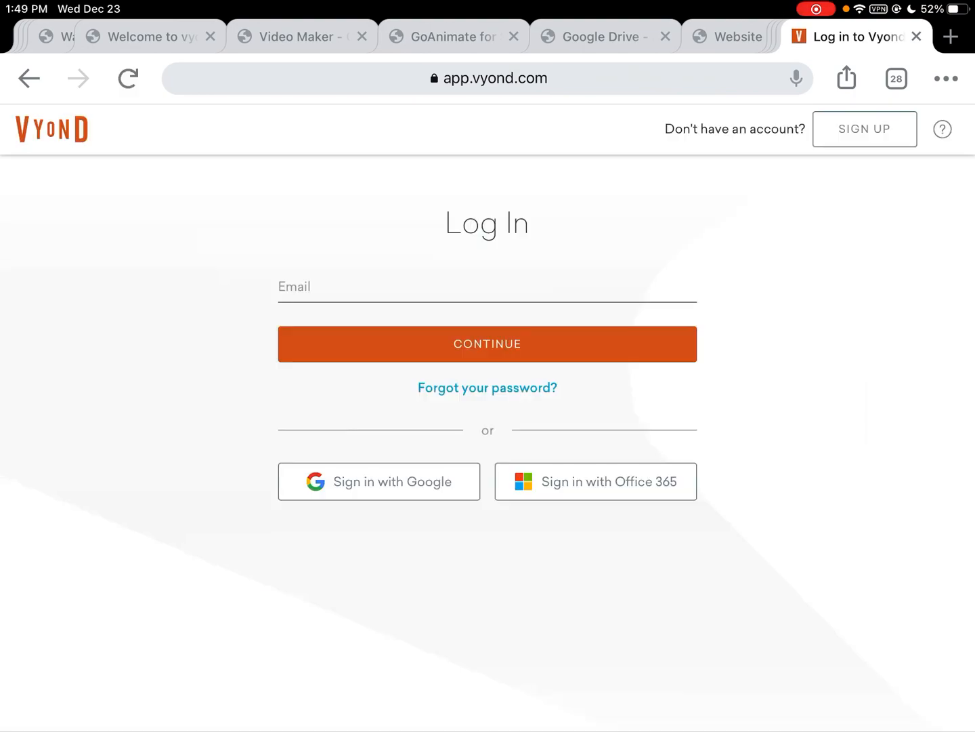
pyautogui.scroll(-3)
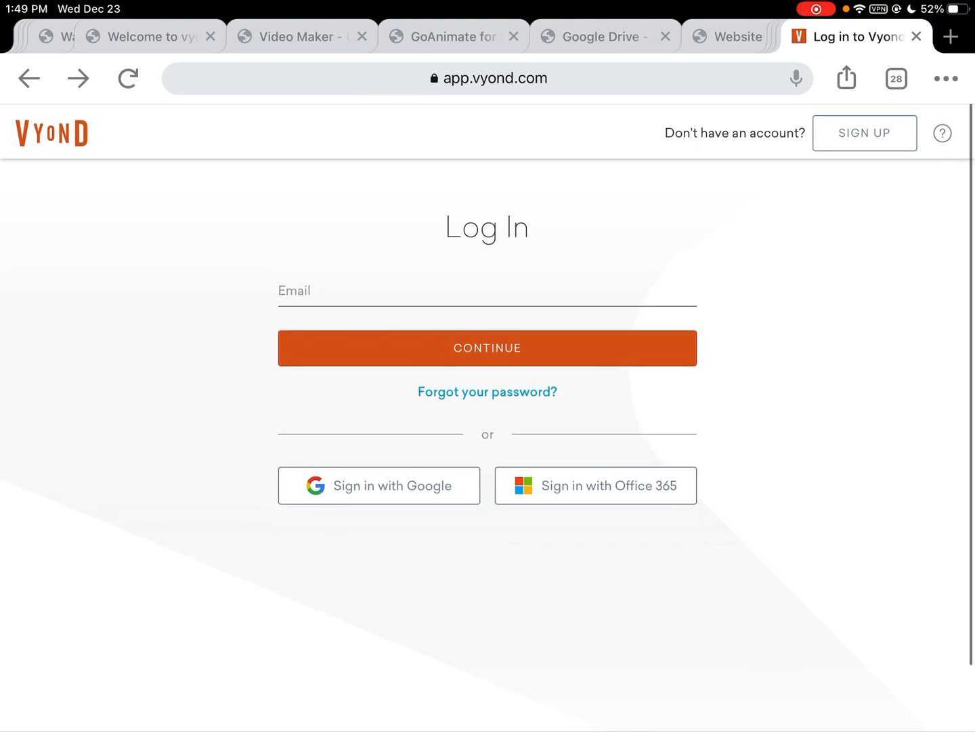
pyautogui.scroll(-3)
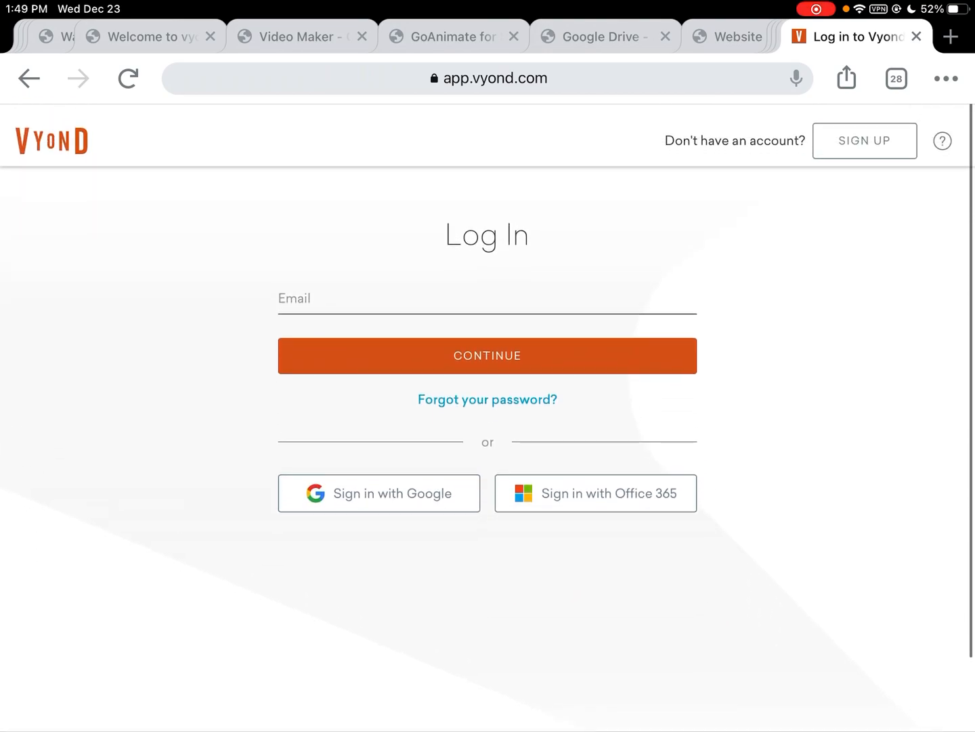
pyautogui.scroll(-3)
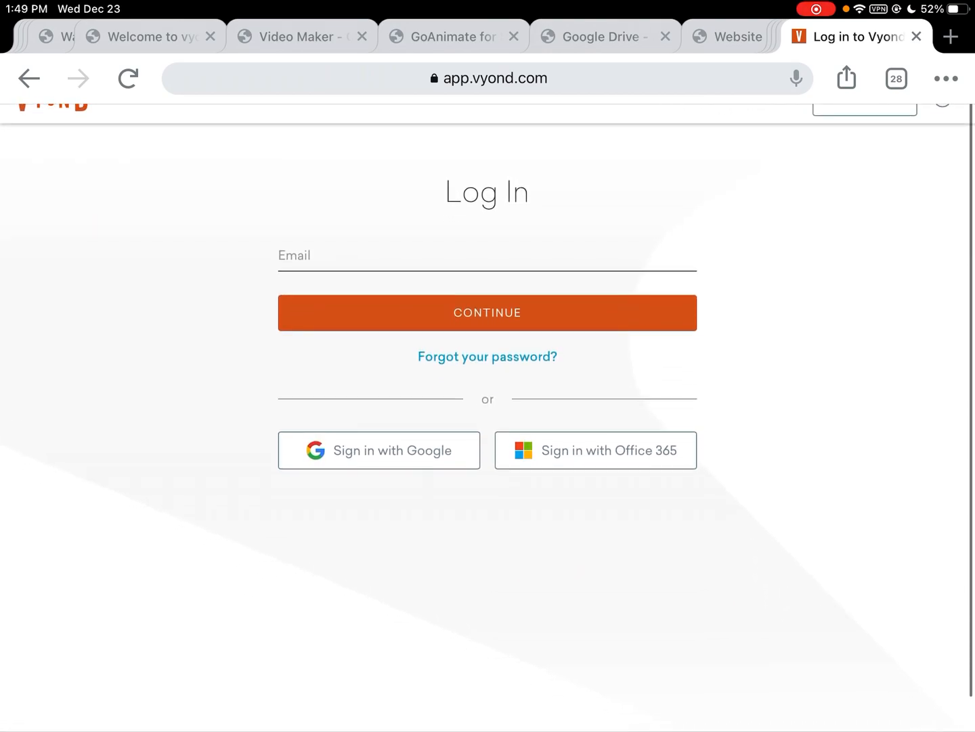